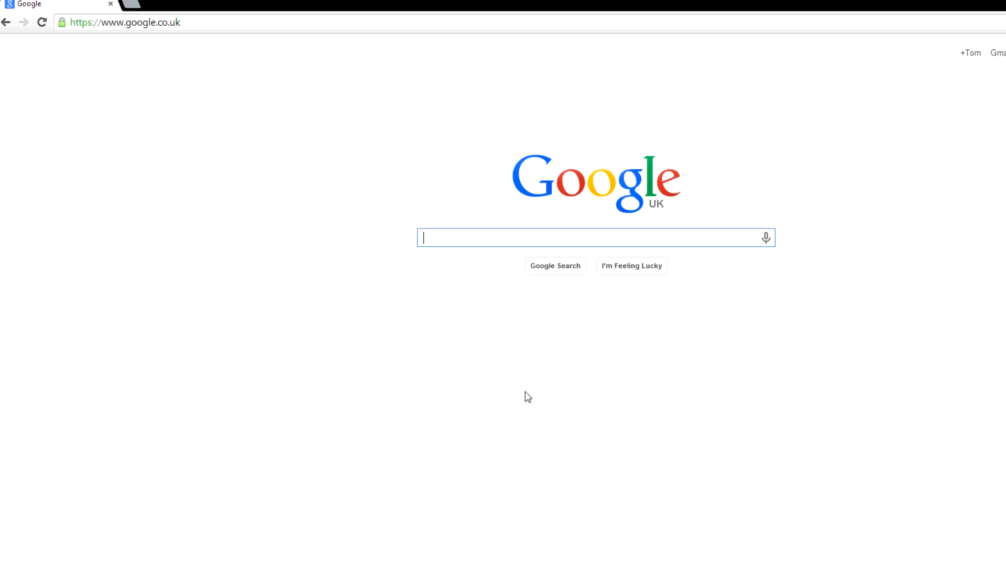
Search Google for 'guiminer' and open the GUIMiner homepage at guiminer.org
type("guiminer")
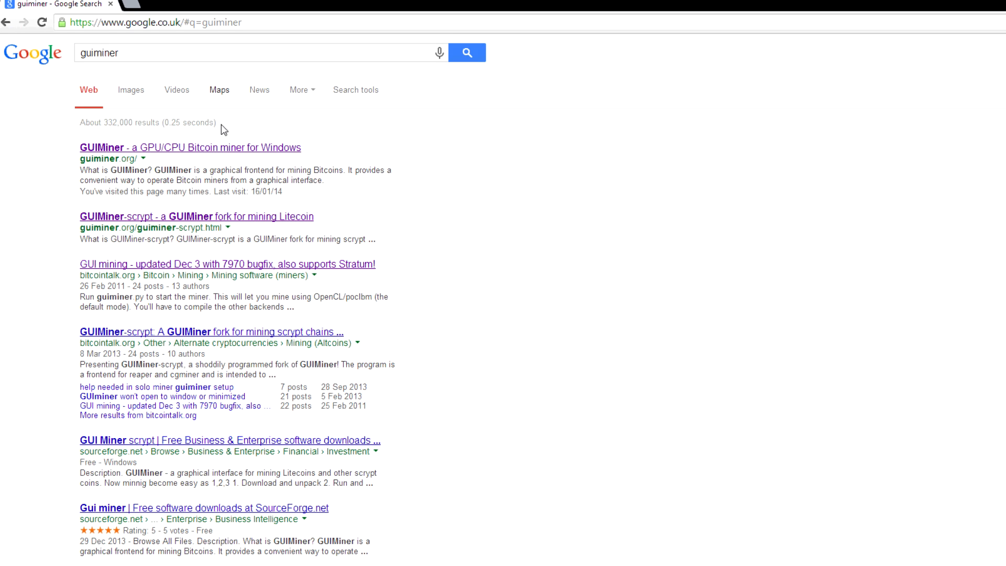
left_click(189, 148)
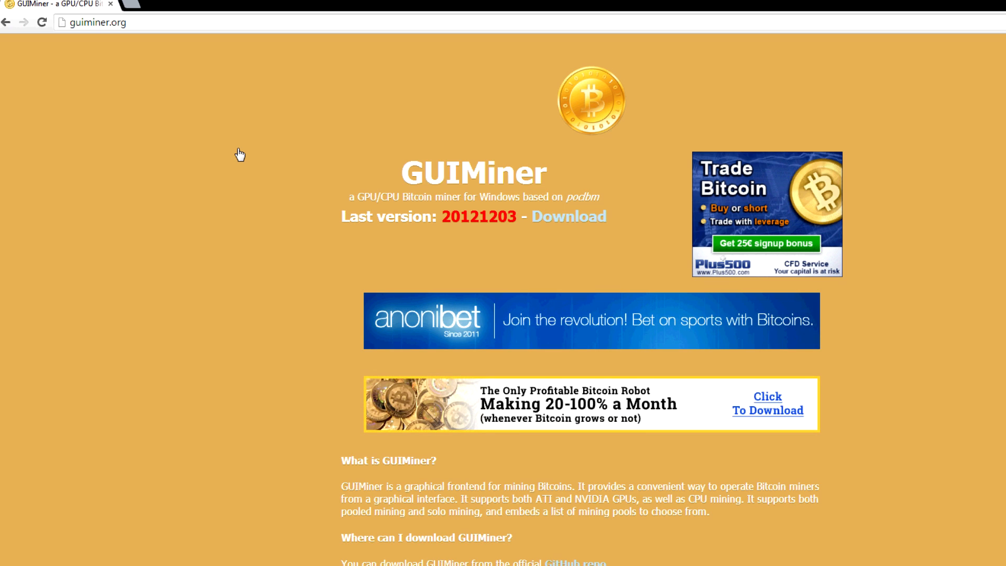
left_click(568, 216)
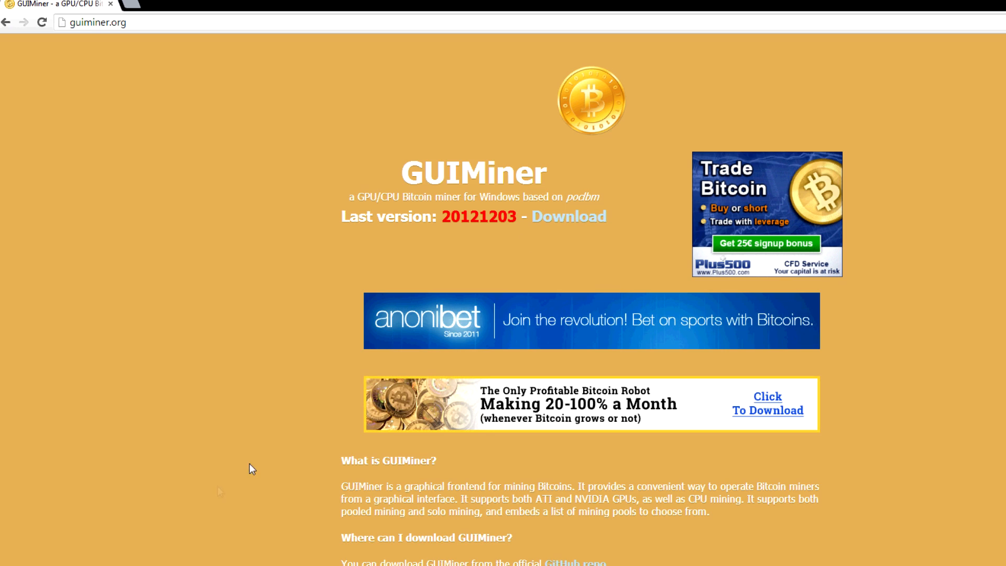
mouse_move(251, 469)
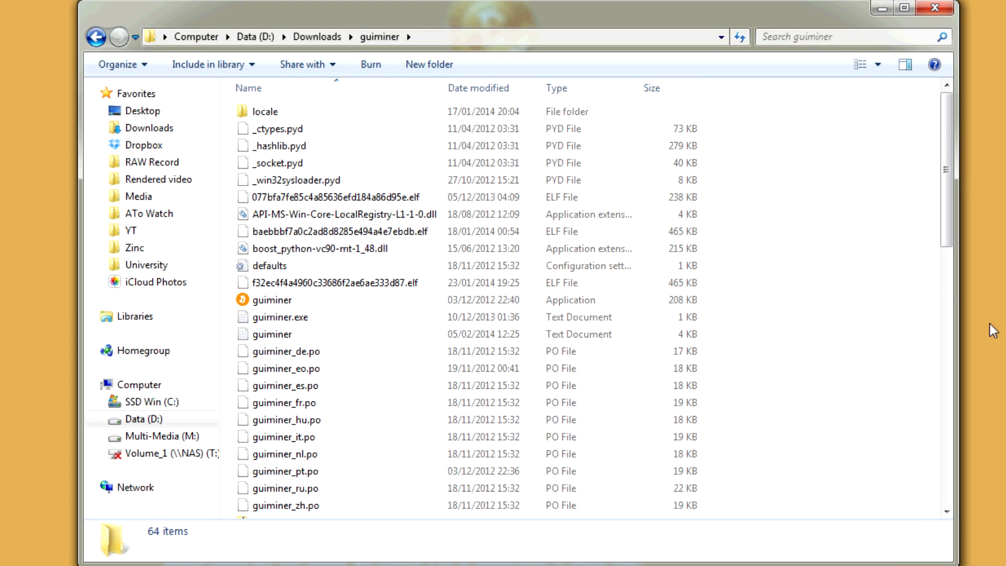
Scroll the Downloads\guiminer folder and run the guiminer application
scroll("down", 3)
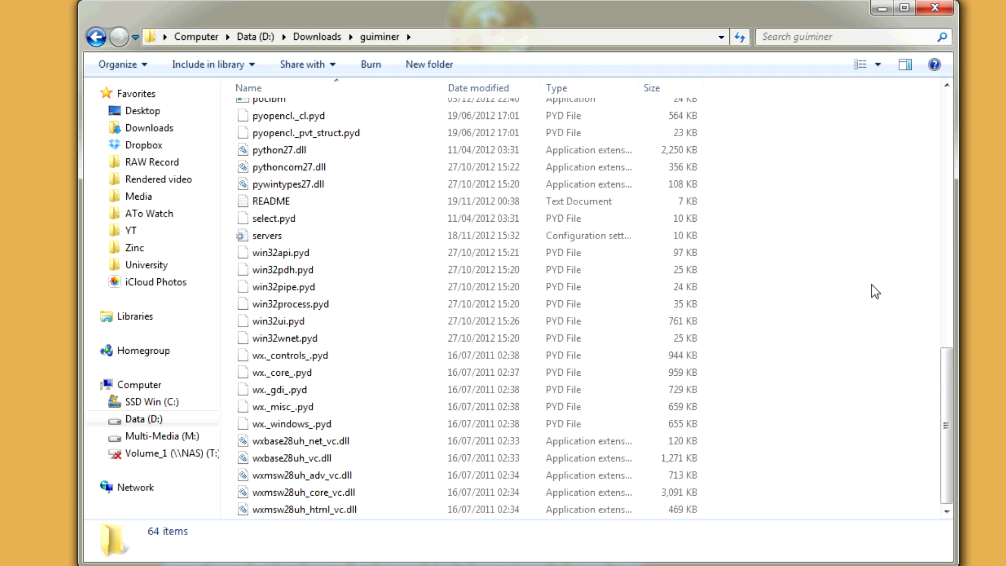
left_click(271, 300)
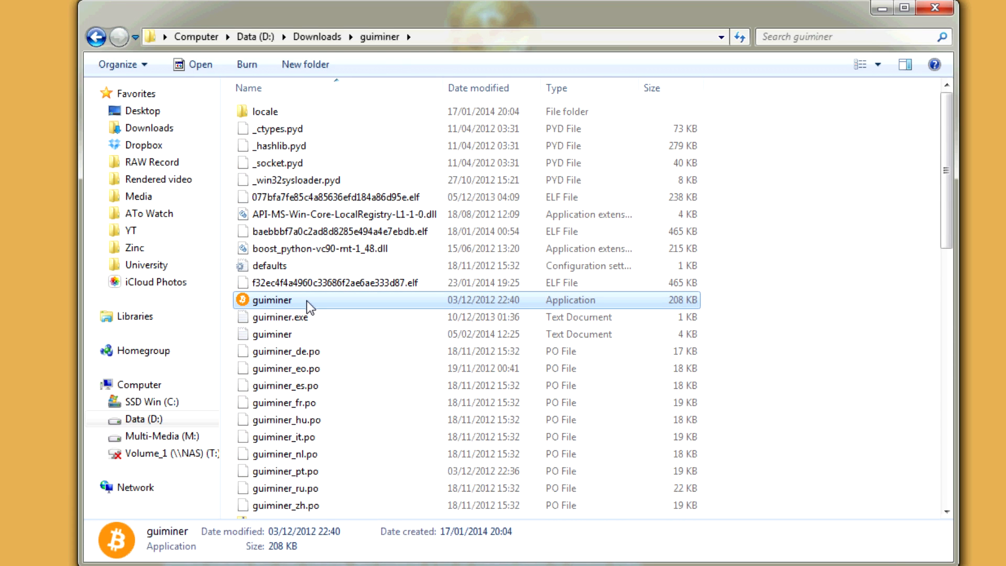
double_click(271, 299)
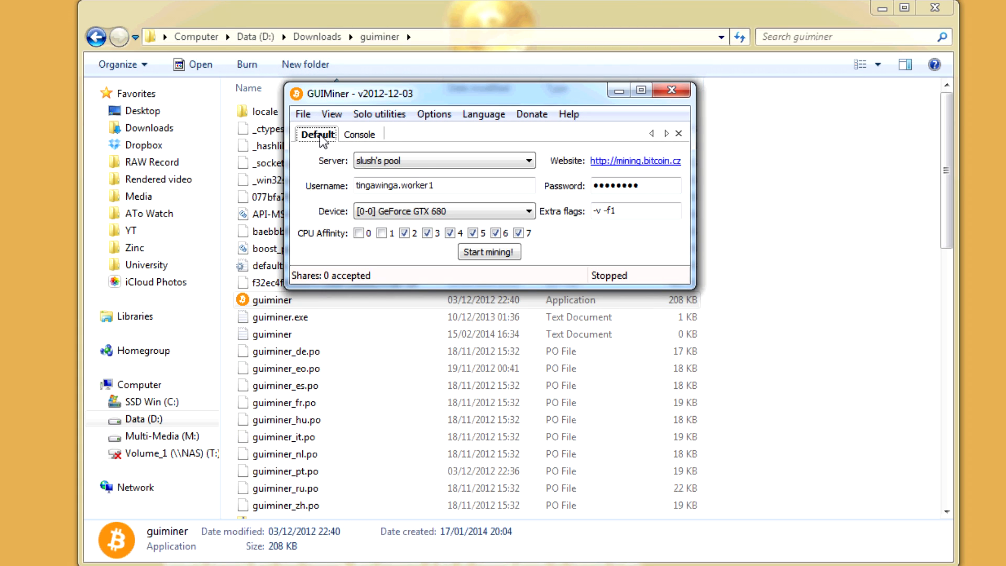
Check the Server pool list and close it with slush's pool still selected
left_click(527, 160)
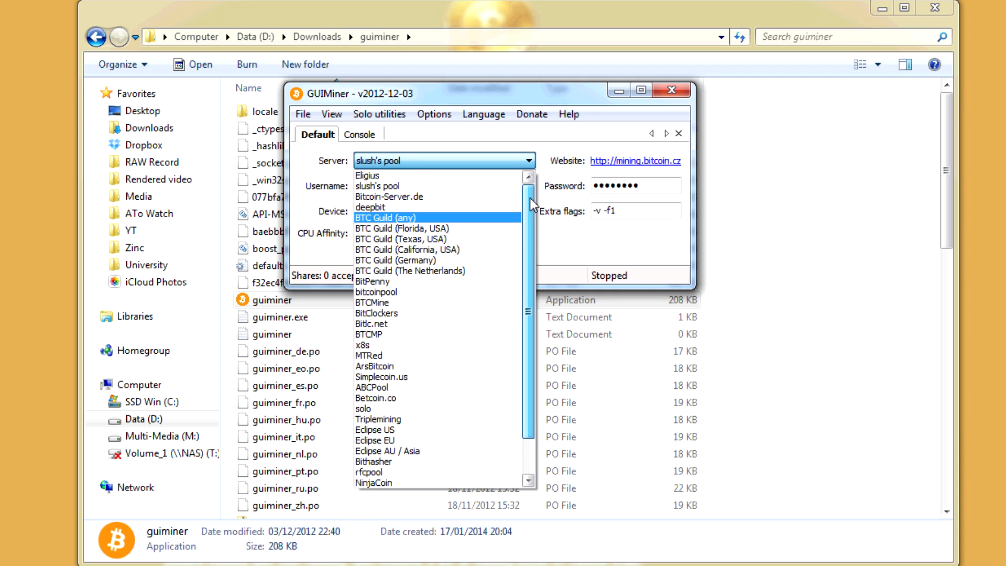
scroll("down", 3)
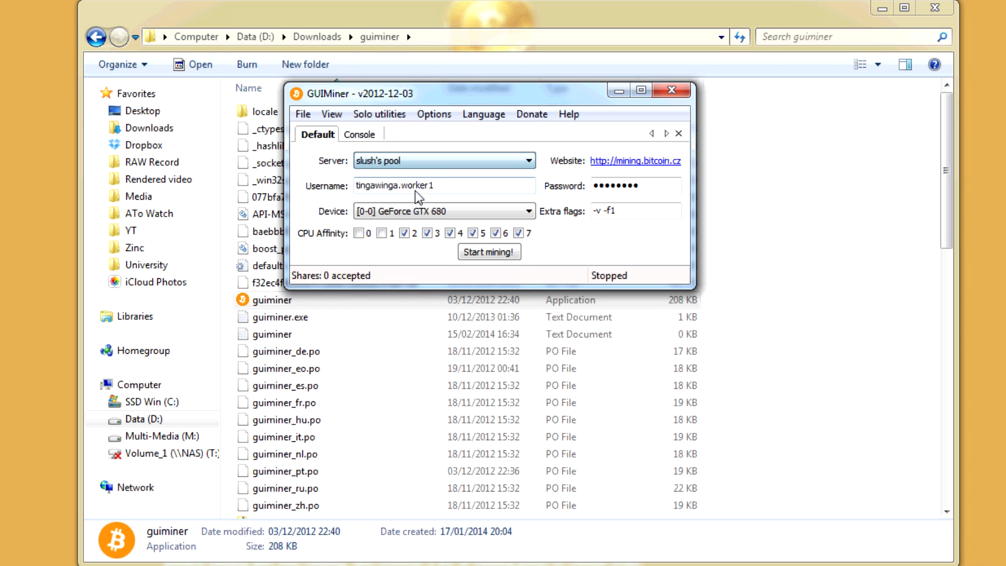
left_click(528, 160)
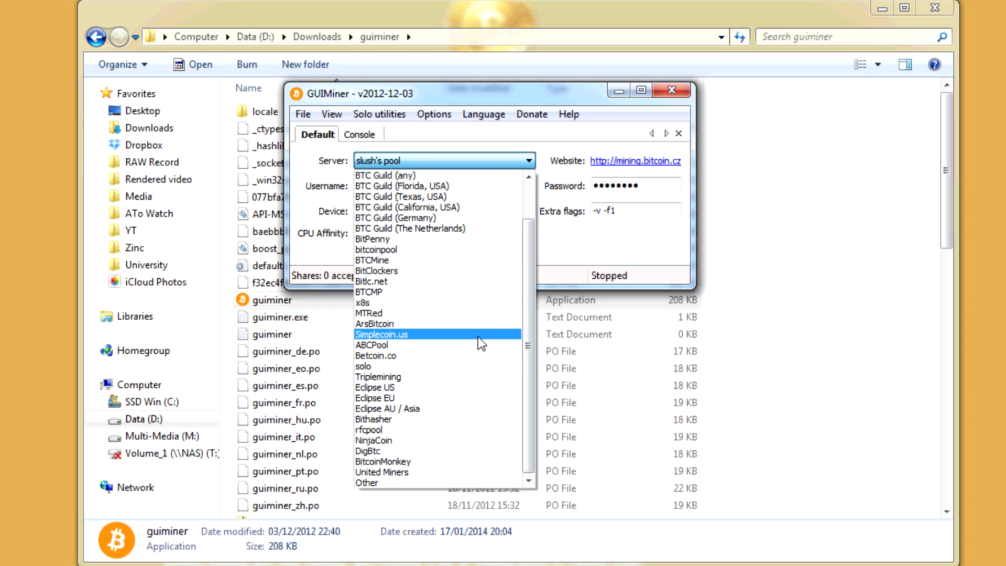
left_click(366, 482)
type("60")
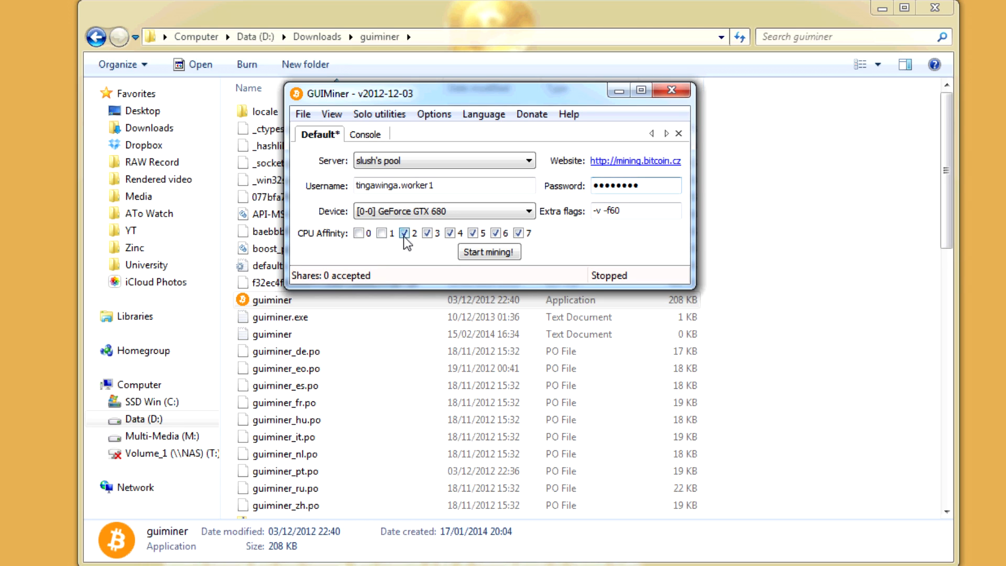
Exclude CPU core 2 from affinity, then stop the miner after reaching about 102 Mhash/s
left_click(488, 251)
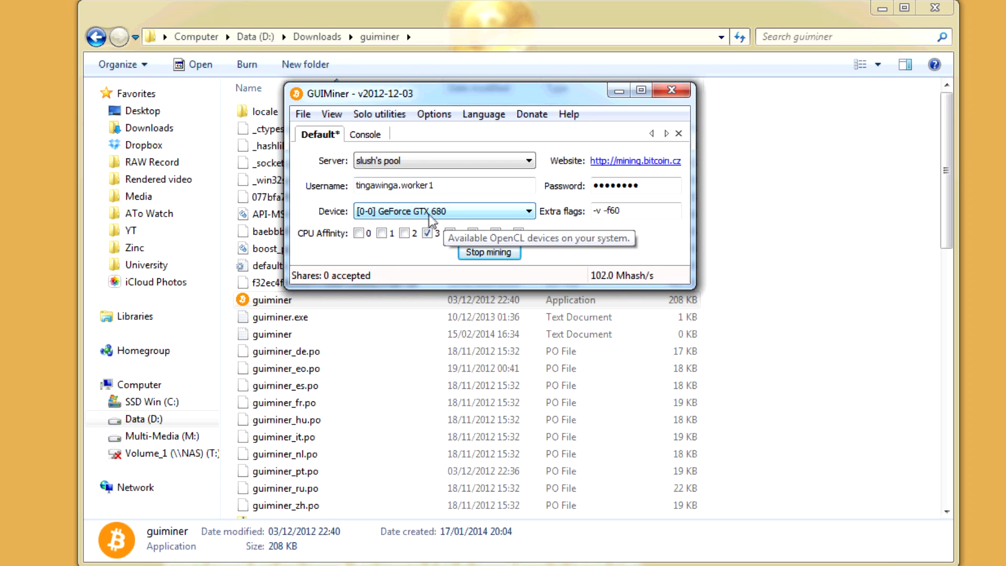
mouse_move(433, 221)
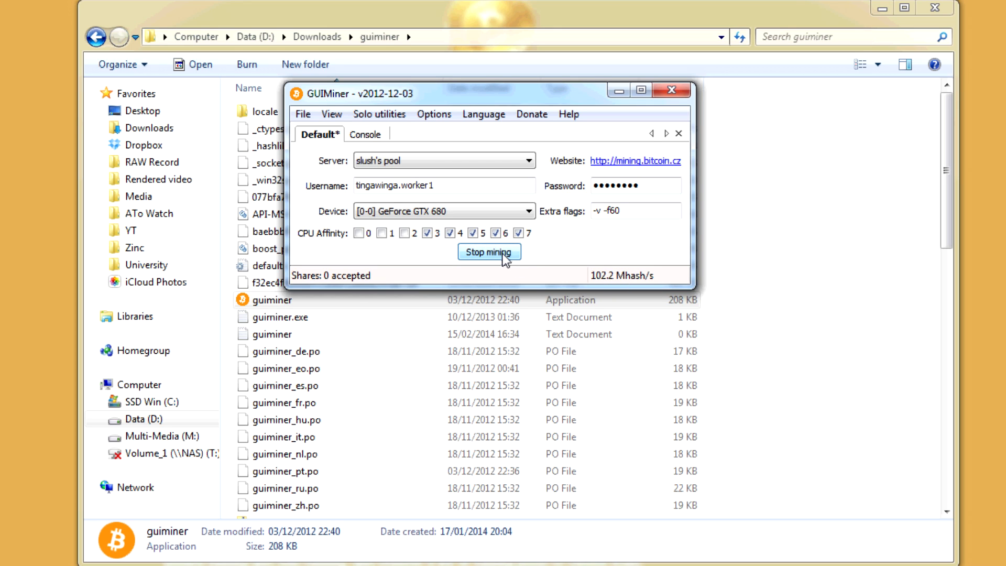
left_click(489, 252)
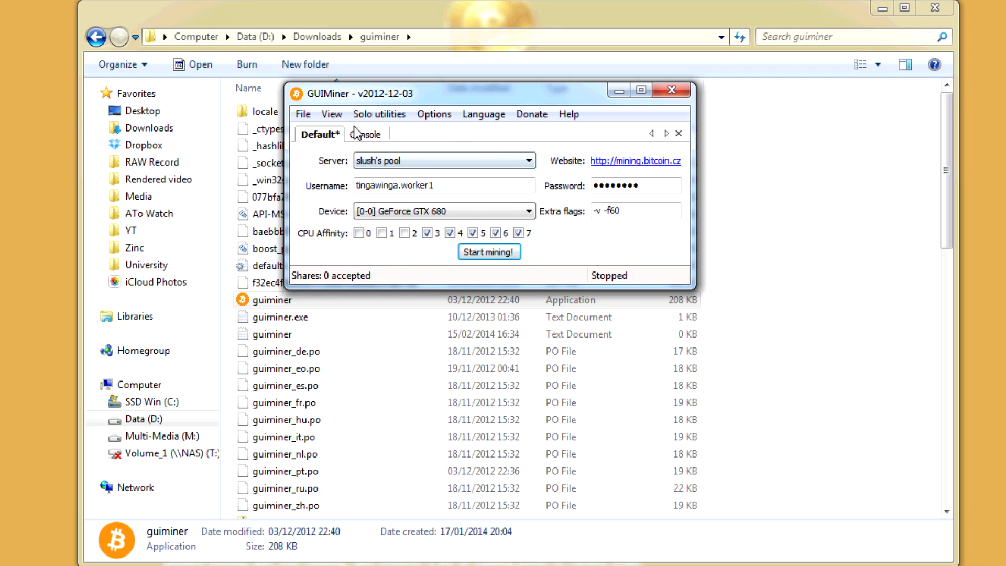
left_click(366, 134)
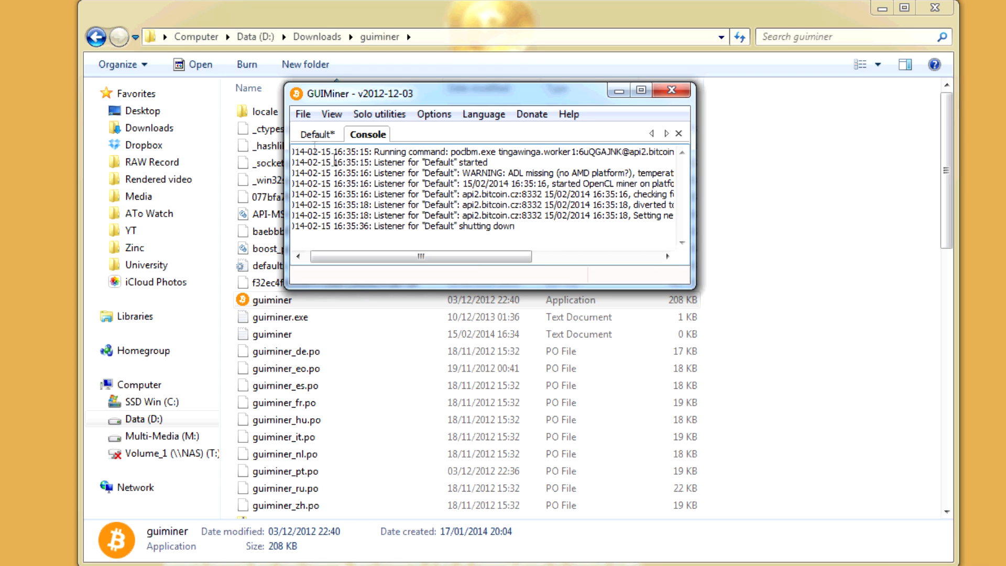
left_click(317, 134)
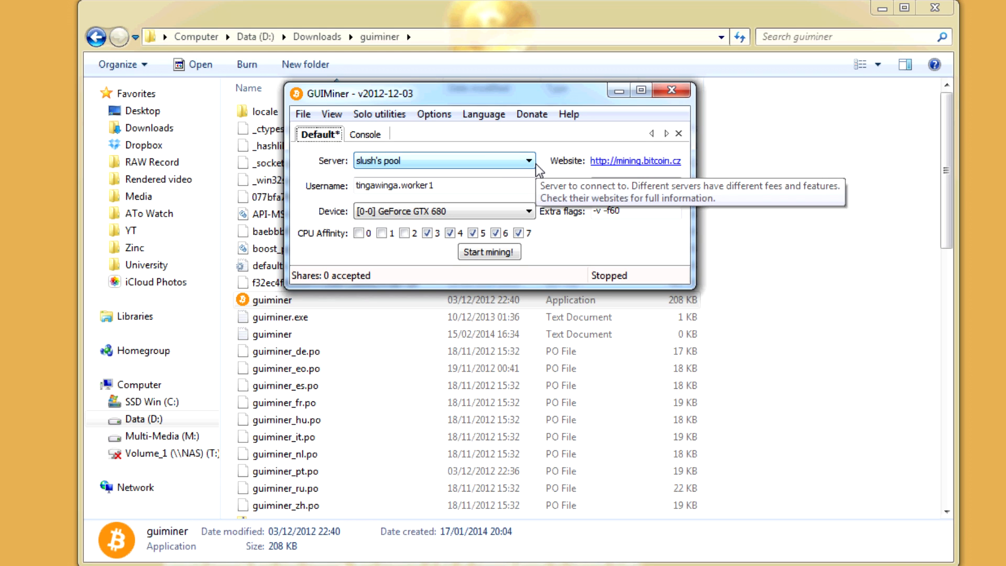